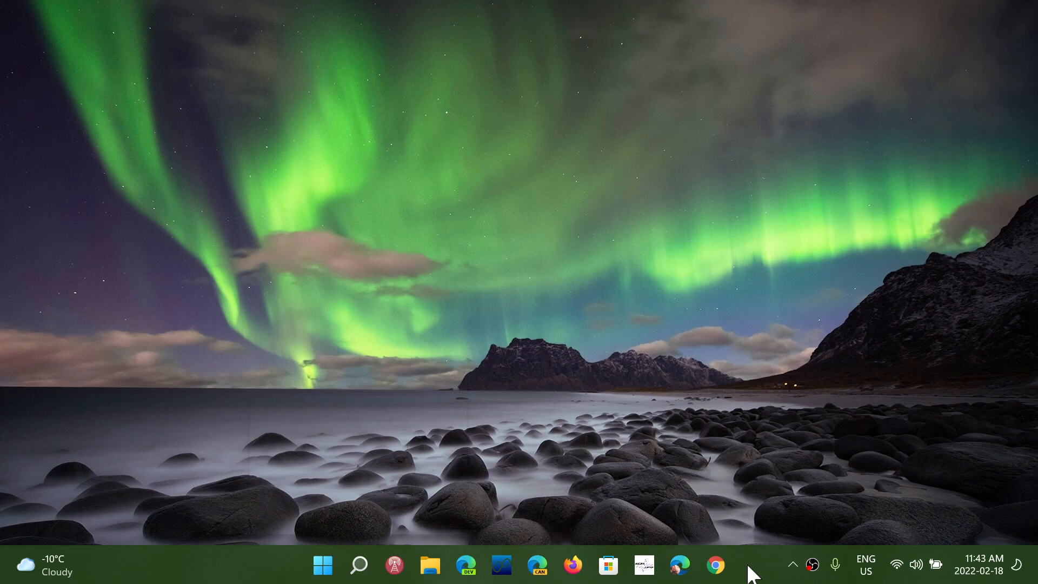
pyautogui.moveTo(678, 572)
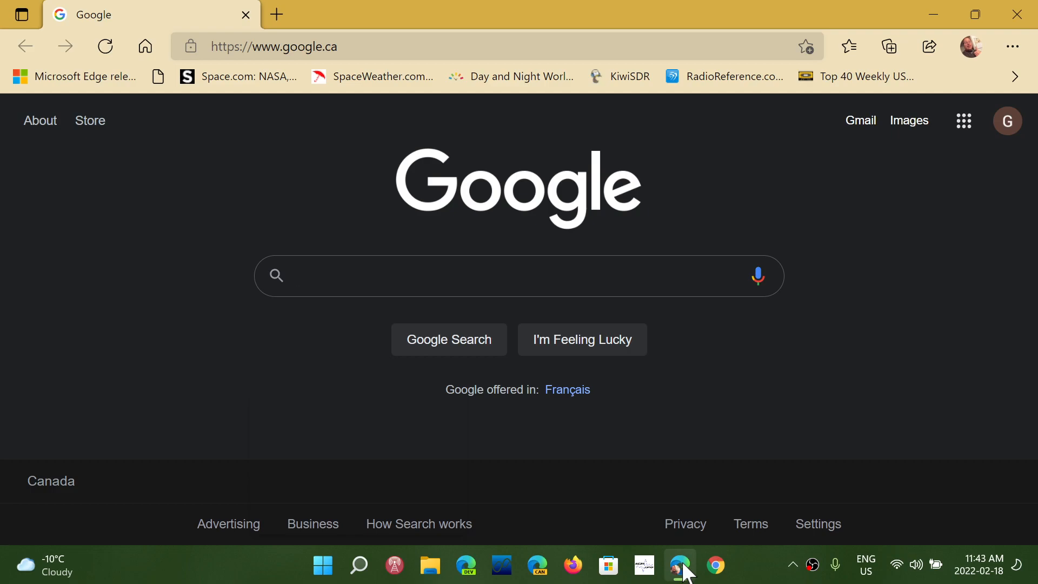
# Step: Bring the Edge window showing Google to the front
pyautogui.click(464, 275)
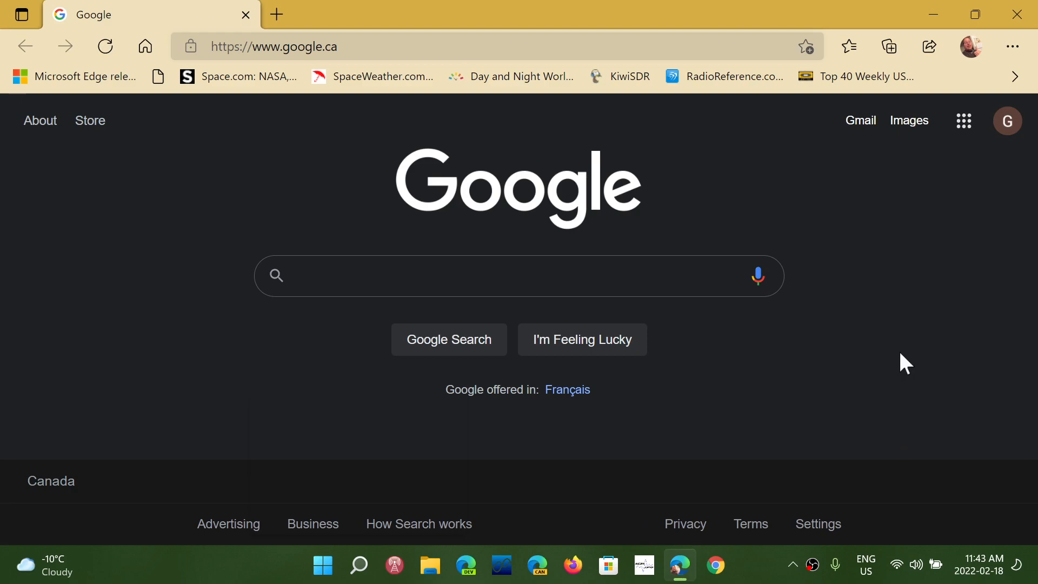
pyautogui.click(463, 275)
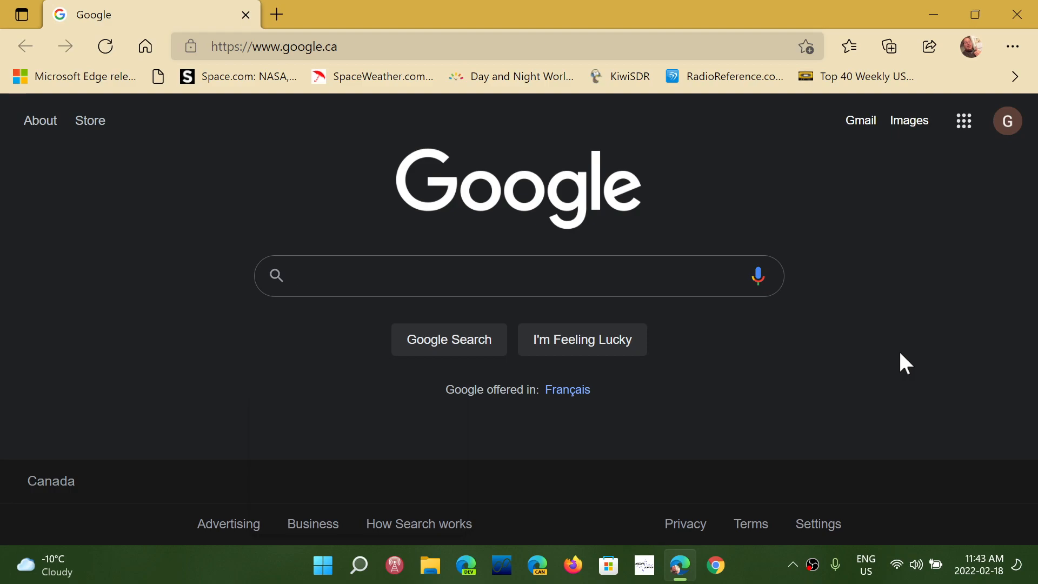
pyautogui.moveTo(922, 292)
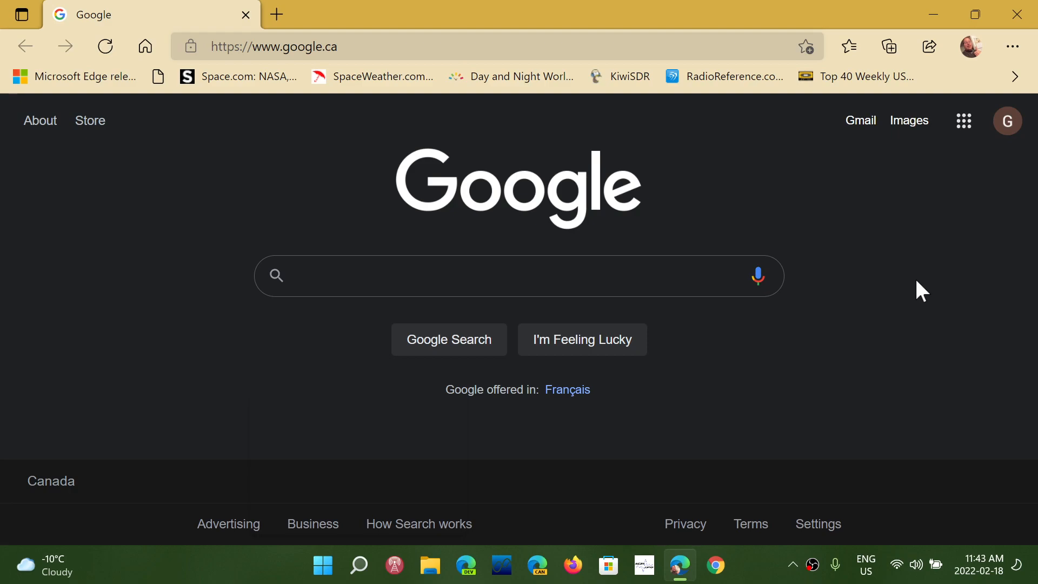
pyautogui.click(463, 275)
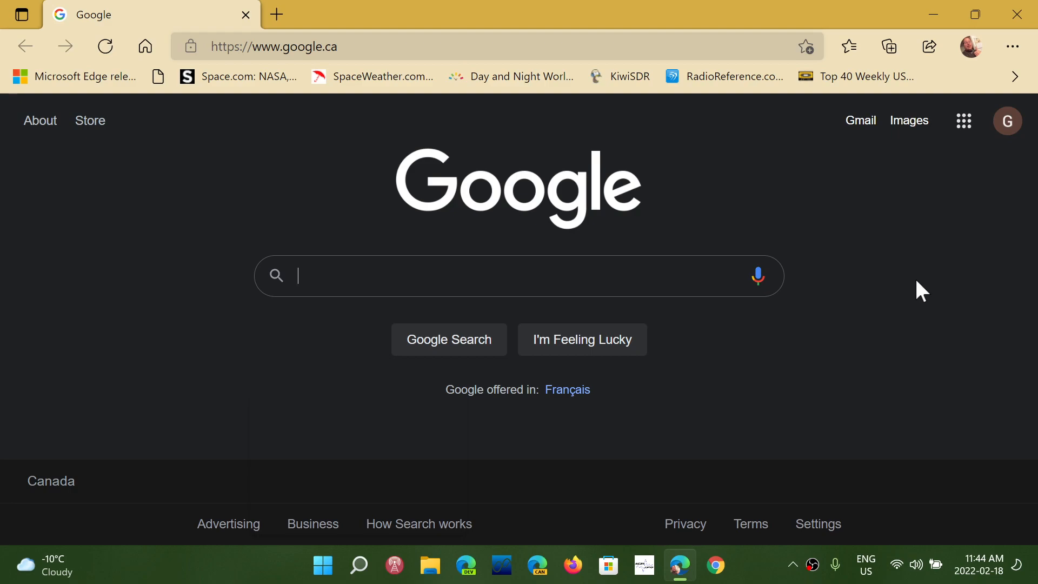
pyautogui.moveTo(860, 268)
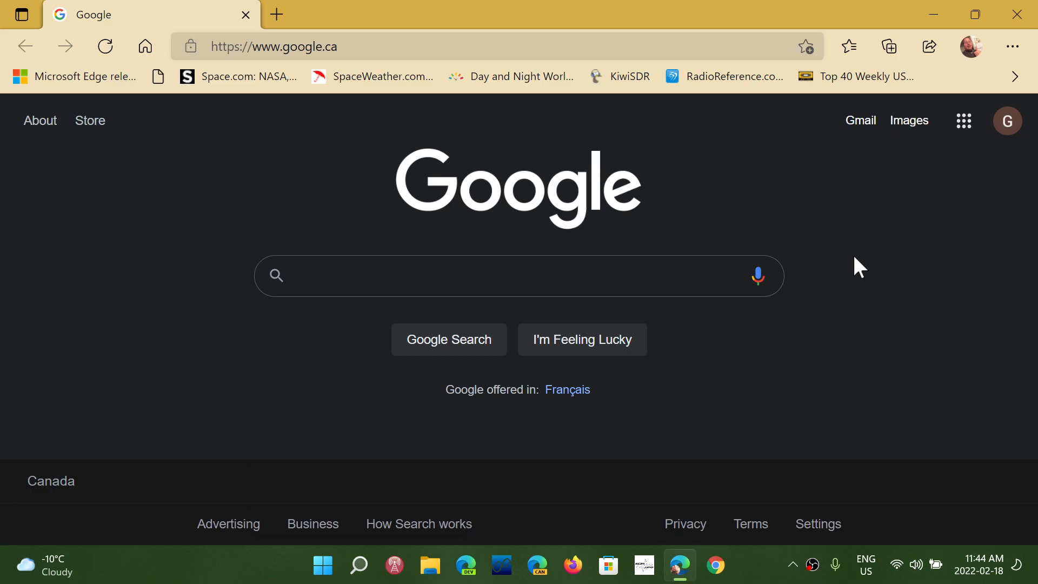
pyautogui.click(463, 275)
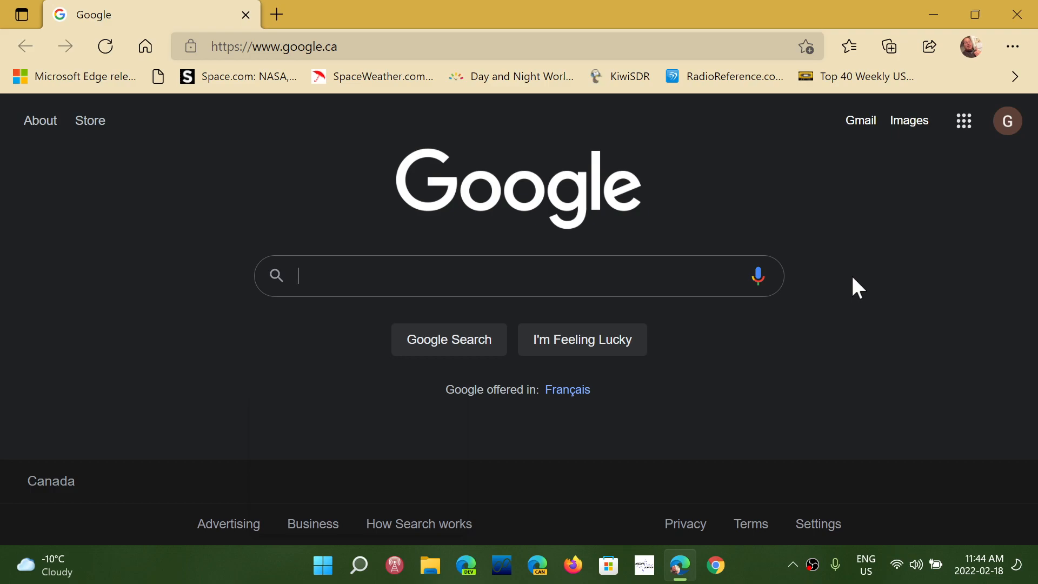
pyautogui.moveTo(1012, 46)
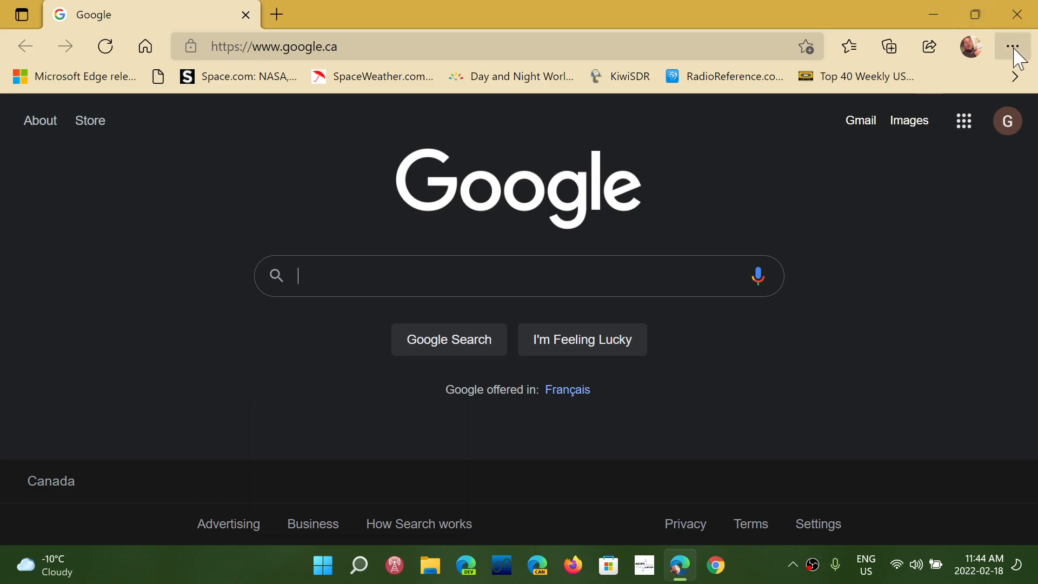
# Step: Reach the Help and feedback options from the Settings and more menu
pyautogui.click(1018, 47)
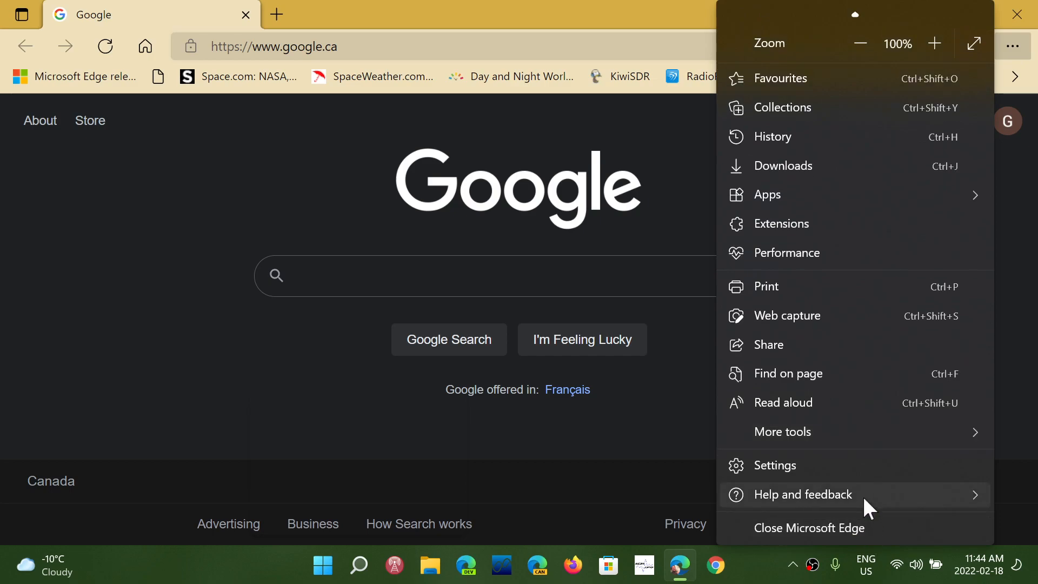
pyautogui.click(802, 494)
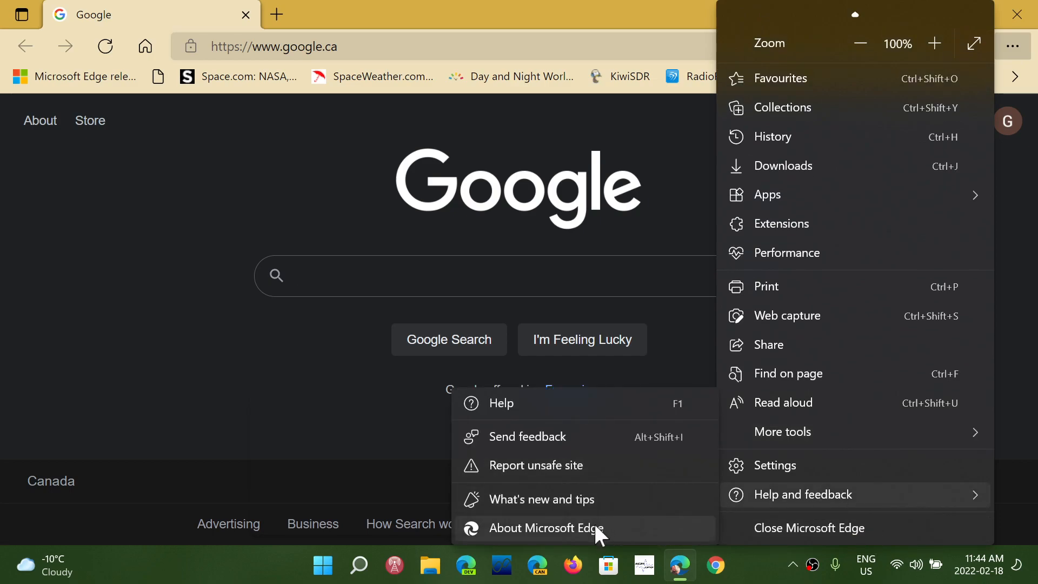
# Step: View About Microsoft Edge showing version 98.0.1108.56 up to date, then close it back to Google
pyautogui.click(536, 528)
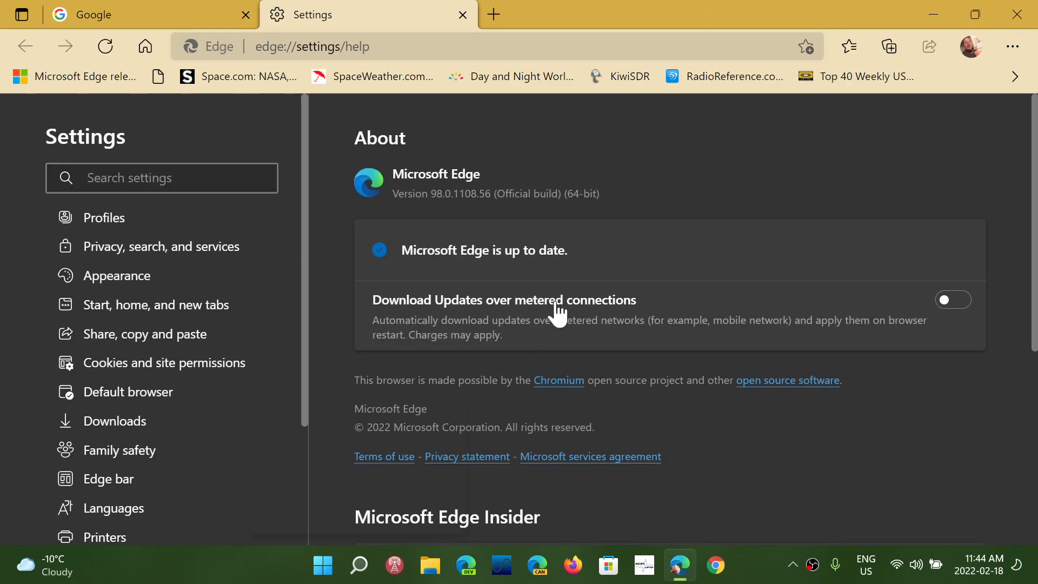
pyautogui.moveTo(516, 250)
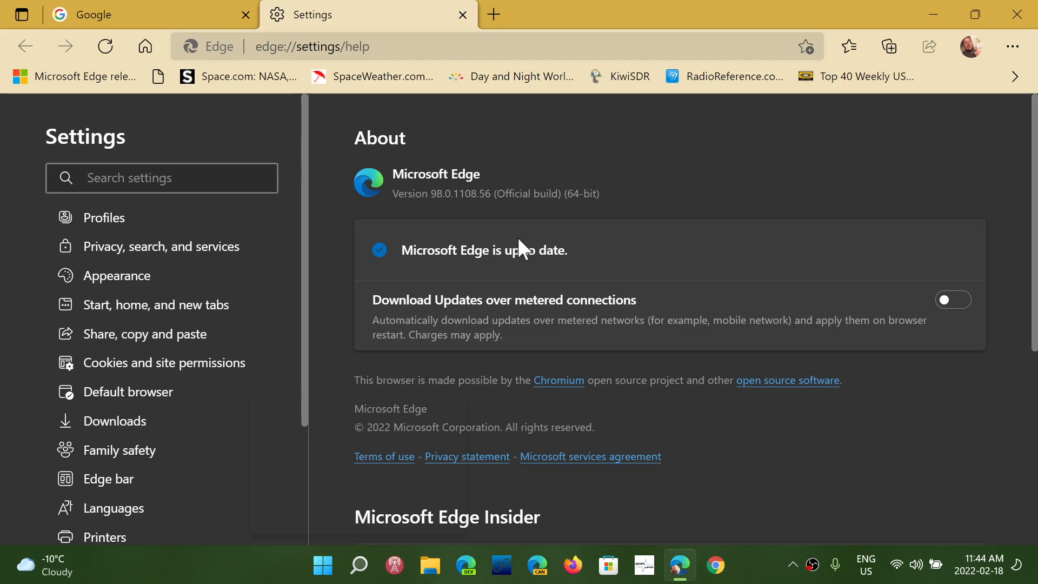
pyautogui.click(162, 177)
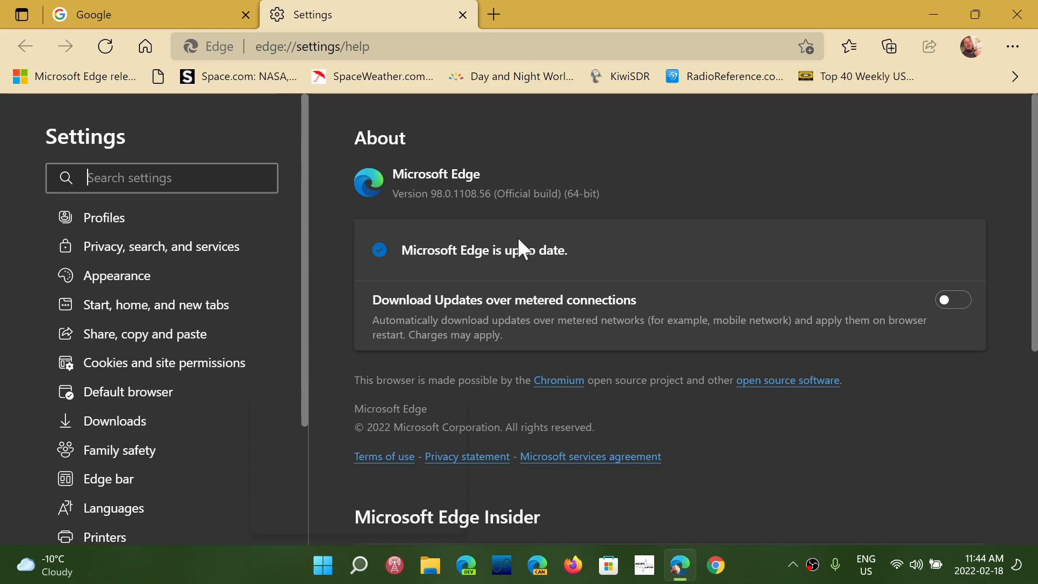
pyautogui.moveTo(900, 550)
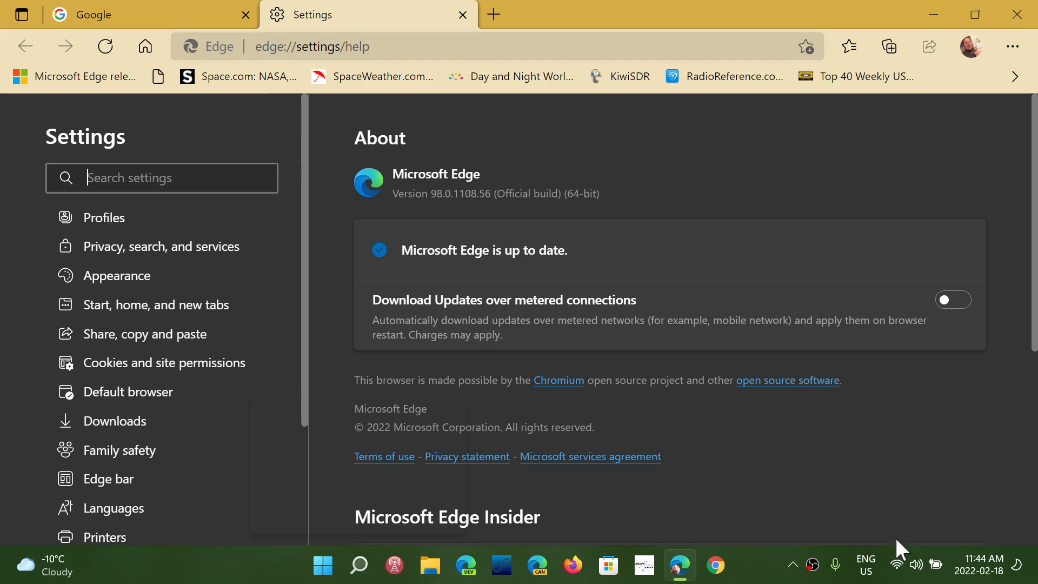
pyautogui.moveTo(444, 224)
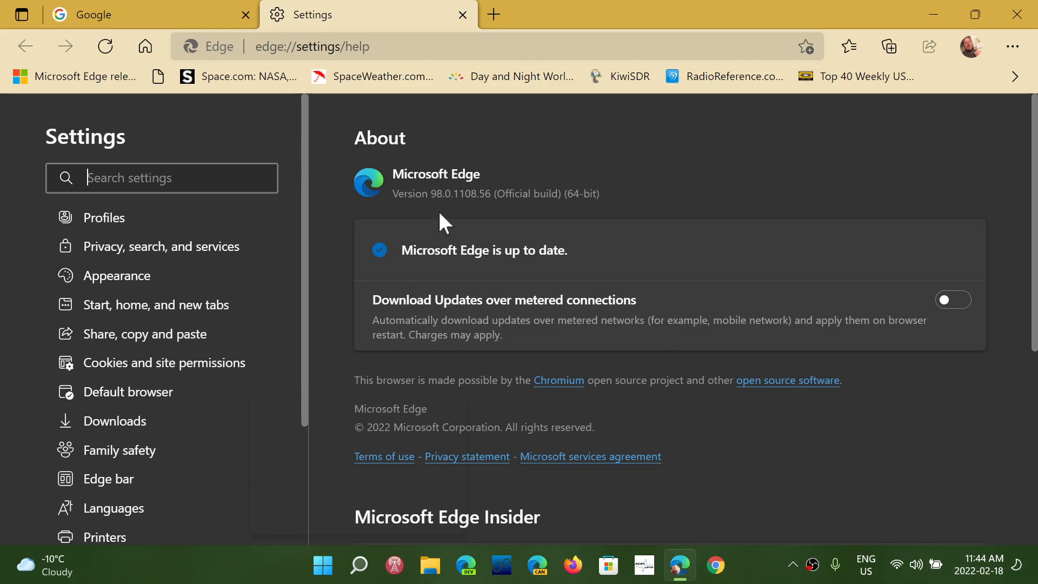
pyautogui.moveTo(471, 215)
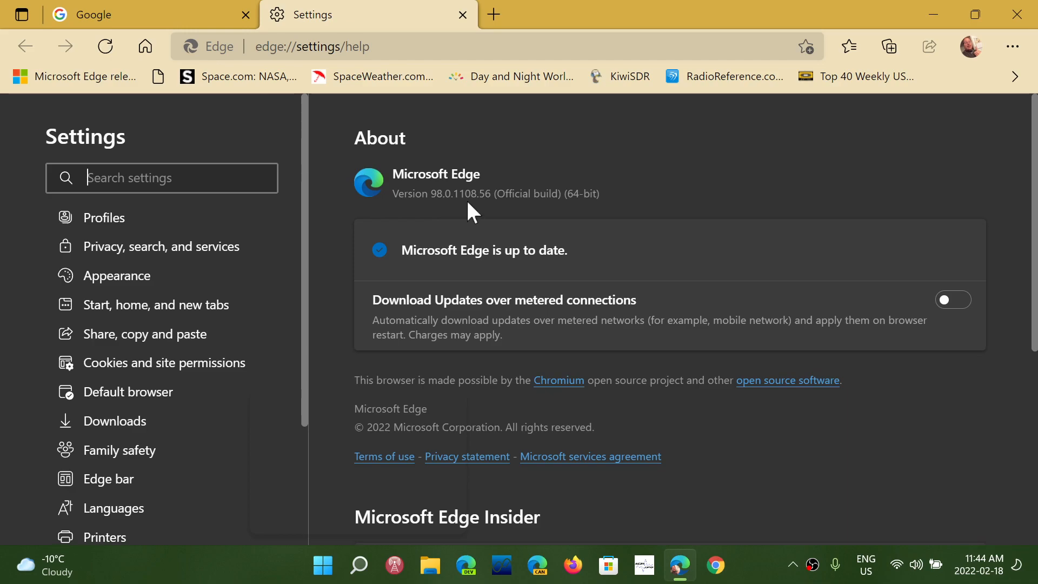
pyautogui.moveTo(495, 217)
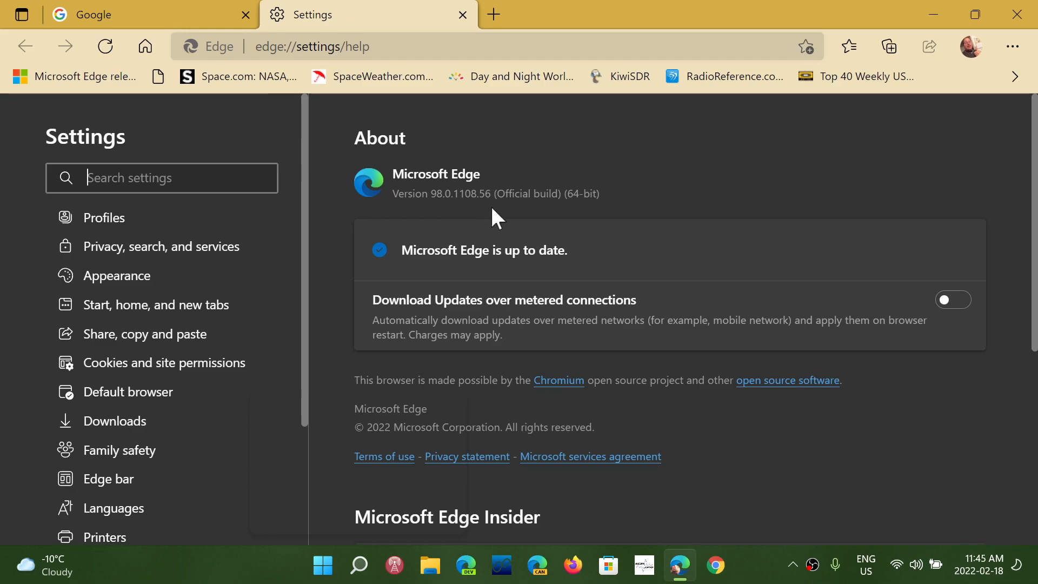
pyautogui.moveTo(868, 205)
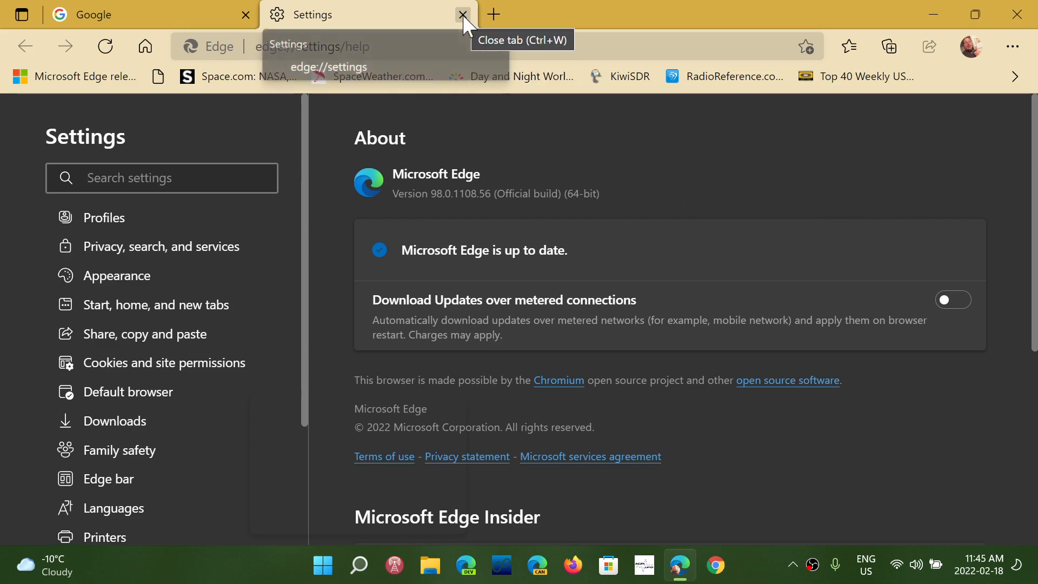
pyautogui.click(463, 14)
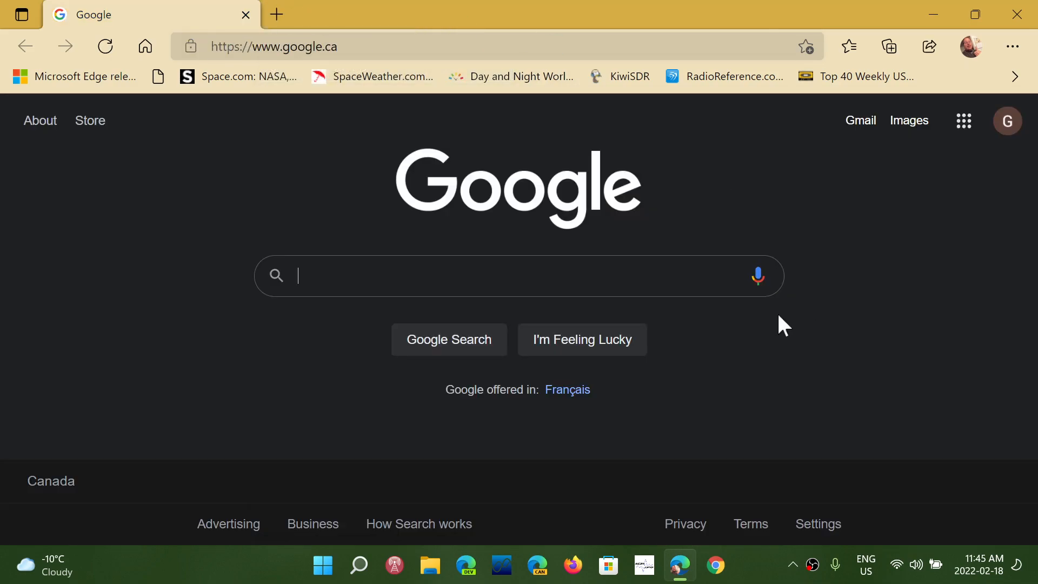